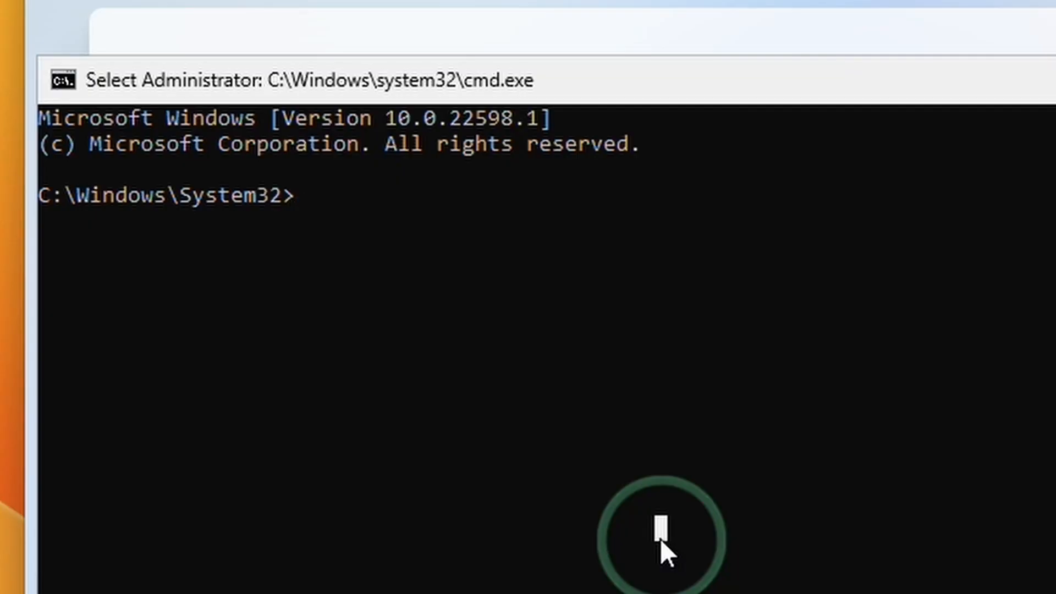
# Enter oobe\bypassnro at the admin prompt to skip the network requirement
pyautogui.write('oobe')
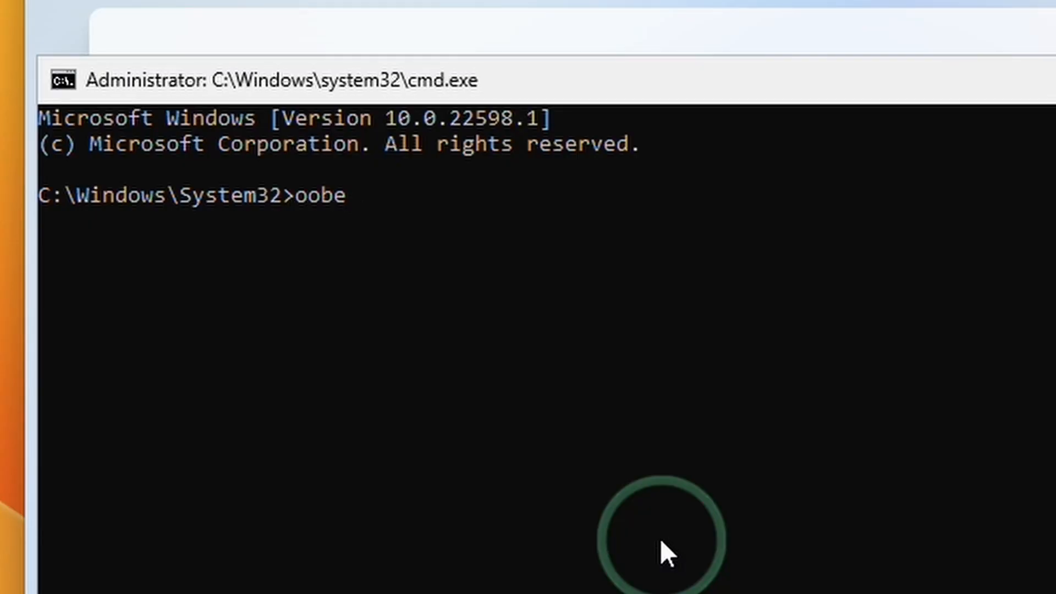
pyautogui.write('\\bypas')
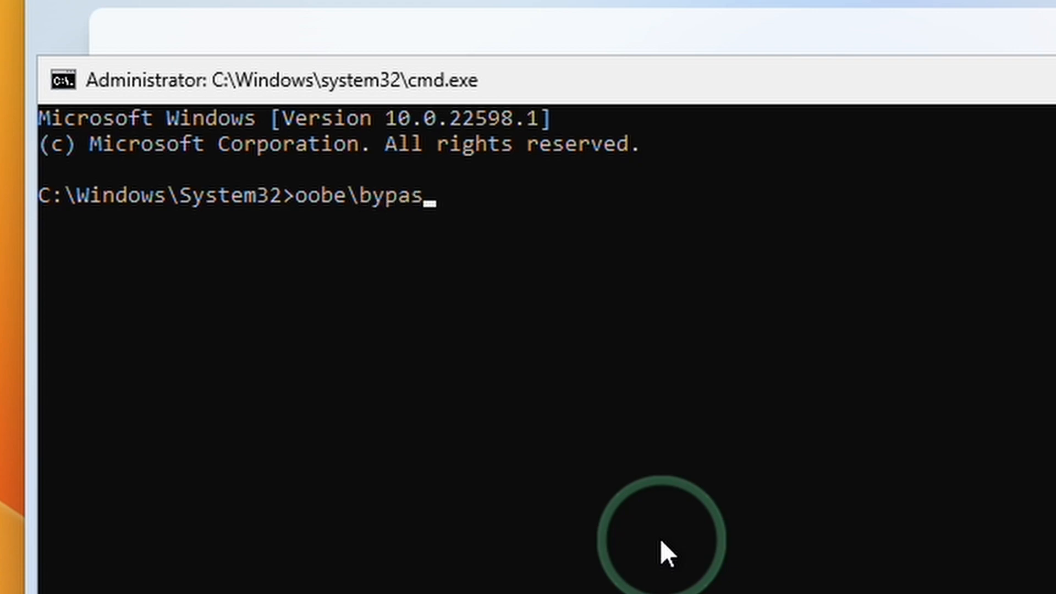
pyautogui.write('nro')
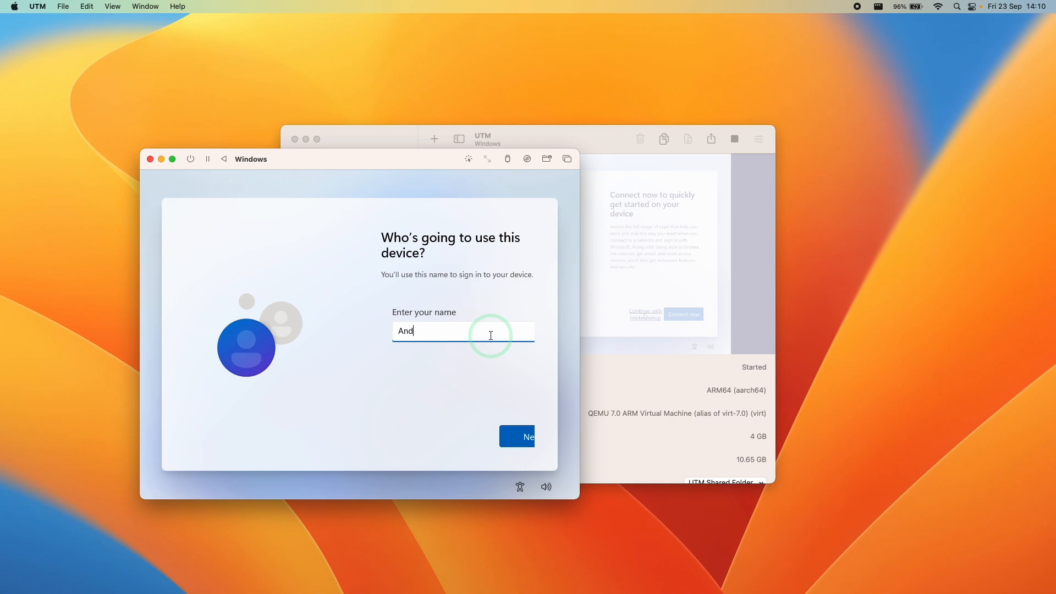
# Confirm the local account name and accept the privacy settings to finish setup
pyautogui.click(516, 436)
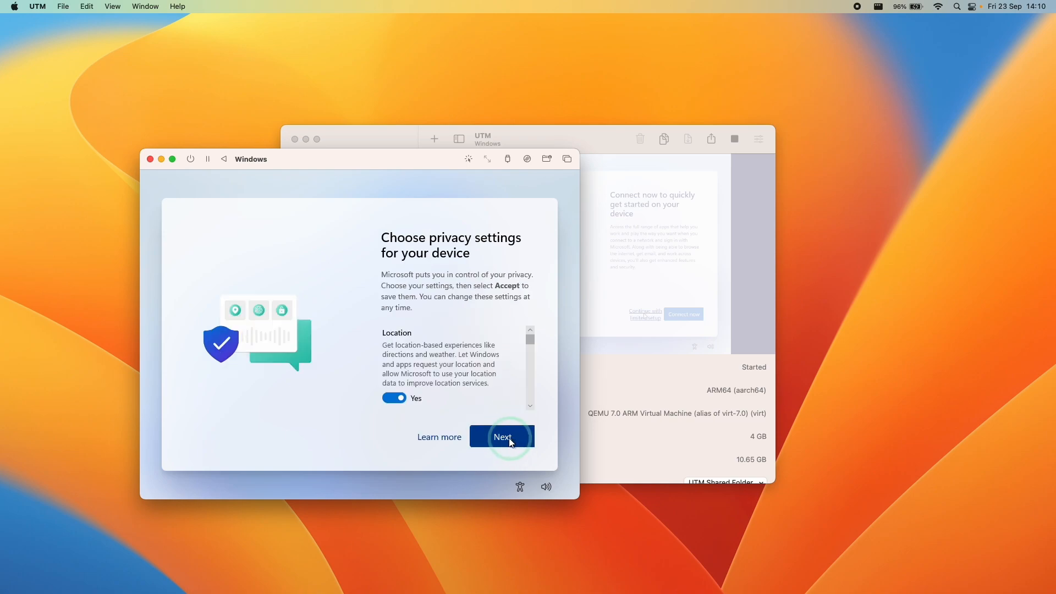
pyautogui.click(502, 436)
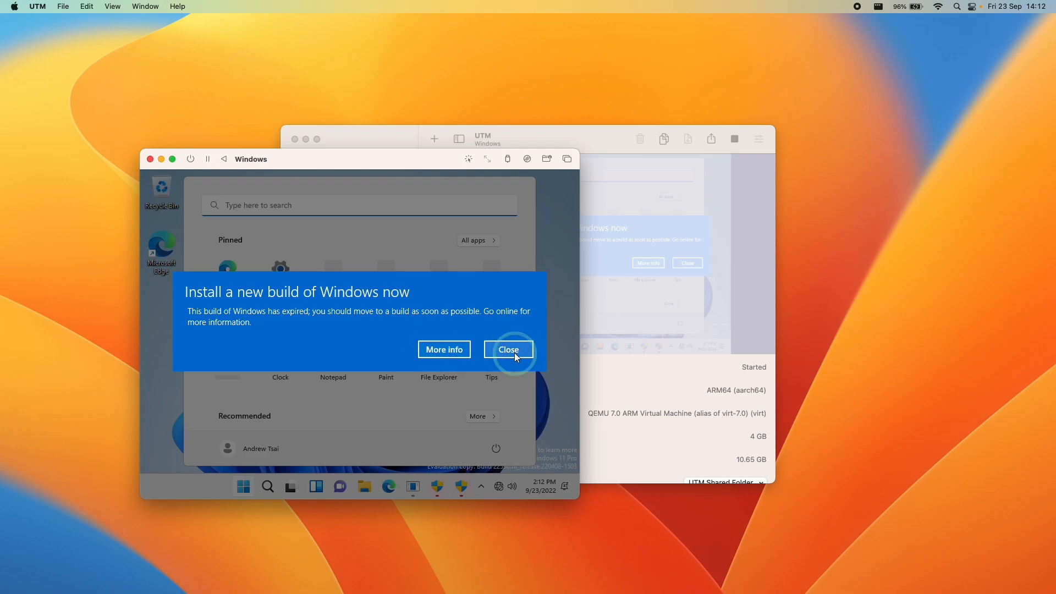
# Close the 'Install a new build of Windows now' warning and decline the User Account Control prompt
pyautogui.click(509, 349)
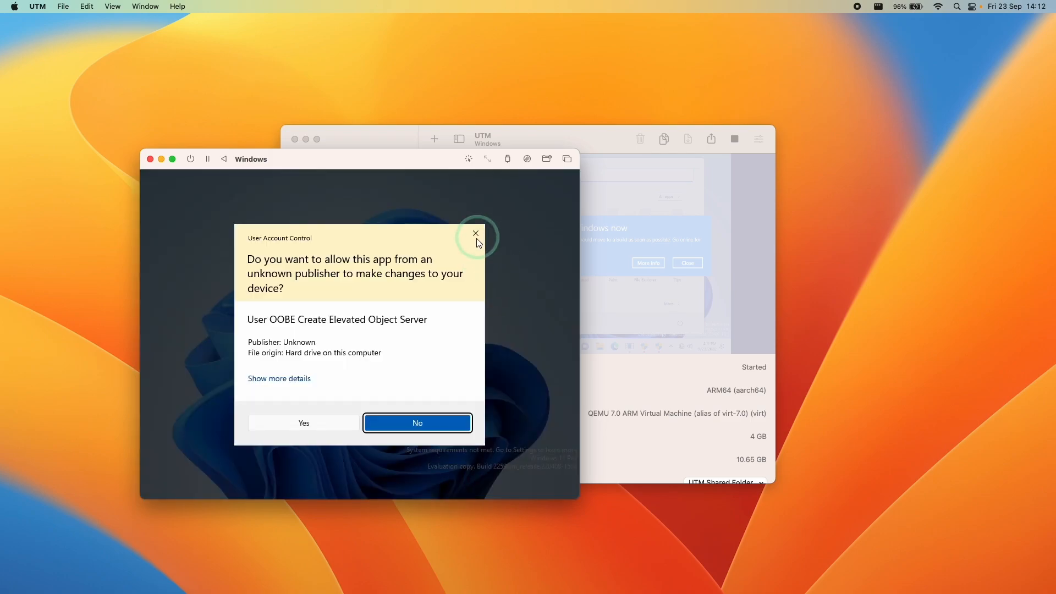
pyautogui.click(417, 423)
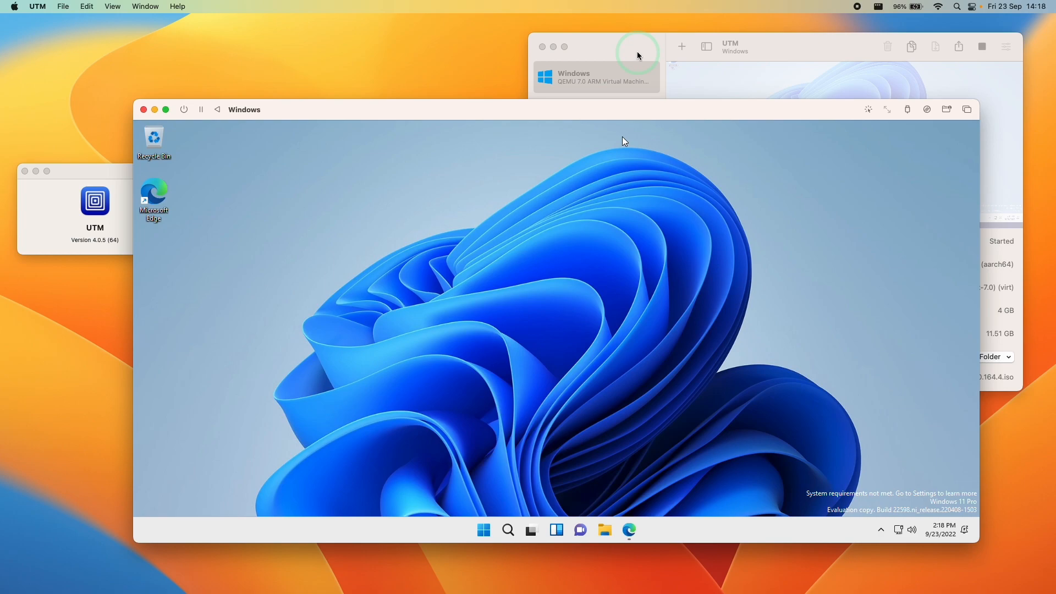
# Enlarge the Windows VM window and show the UTM 4.0.5 About information
pyautogui.click(637, 54)
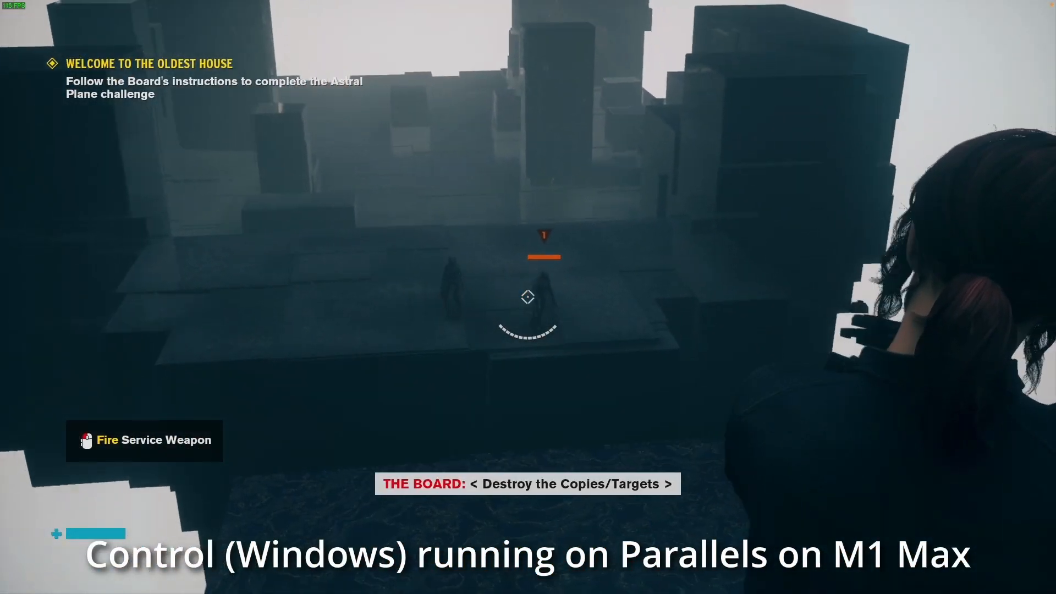
# Shoot the target copies twice in Control, then run forward across the Astral Plane arena
pyautogui.click(526, 297)
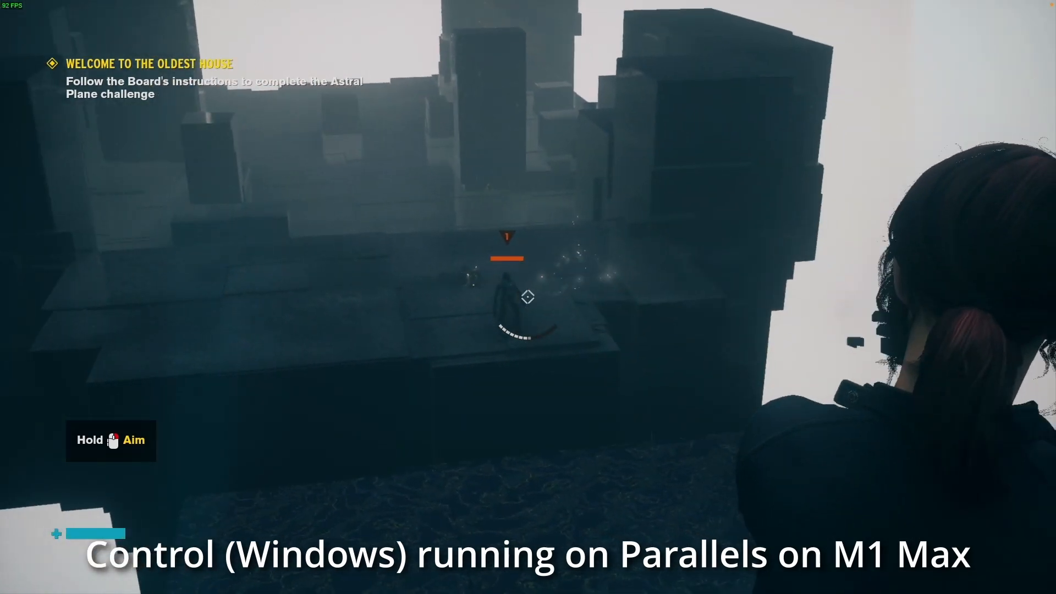
pyautogui.click(528, 299)
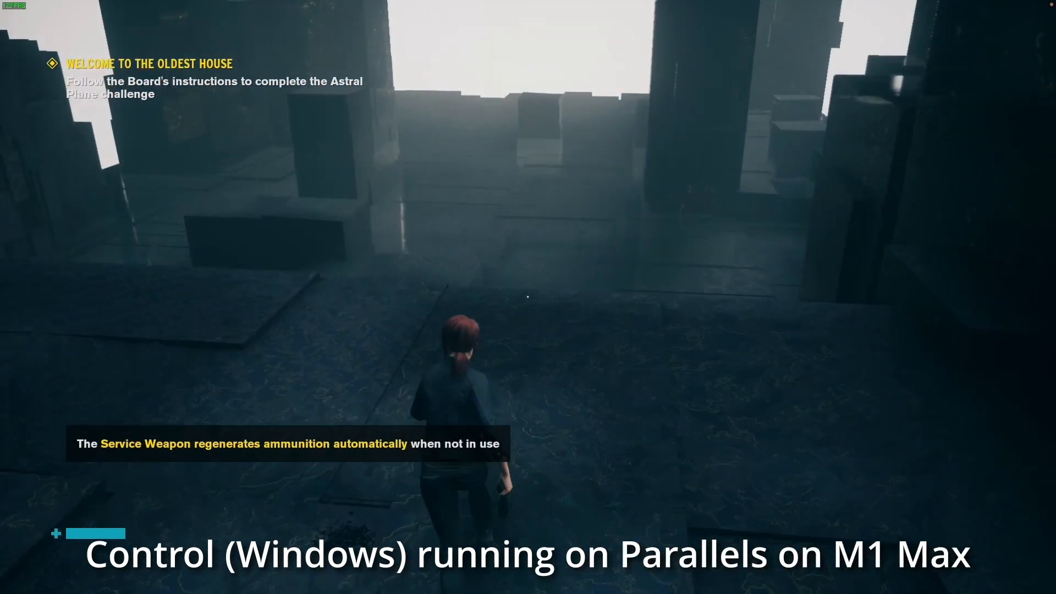
pyautogui.press('w')
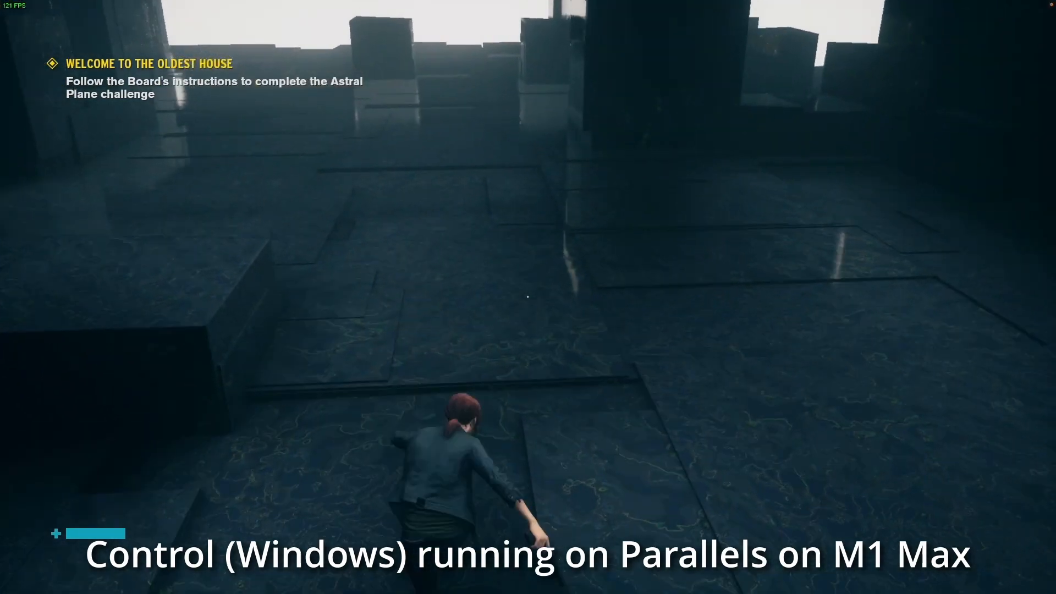